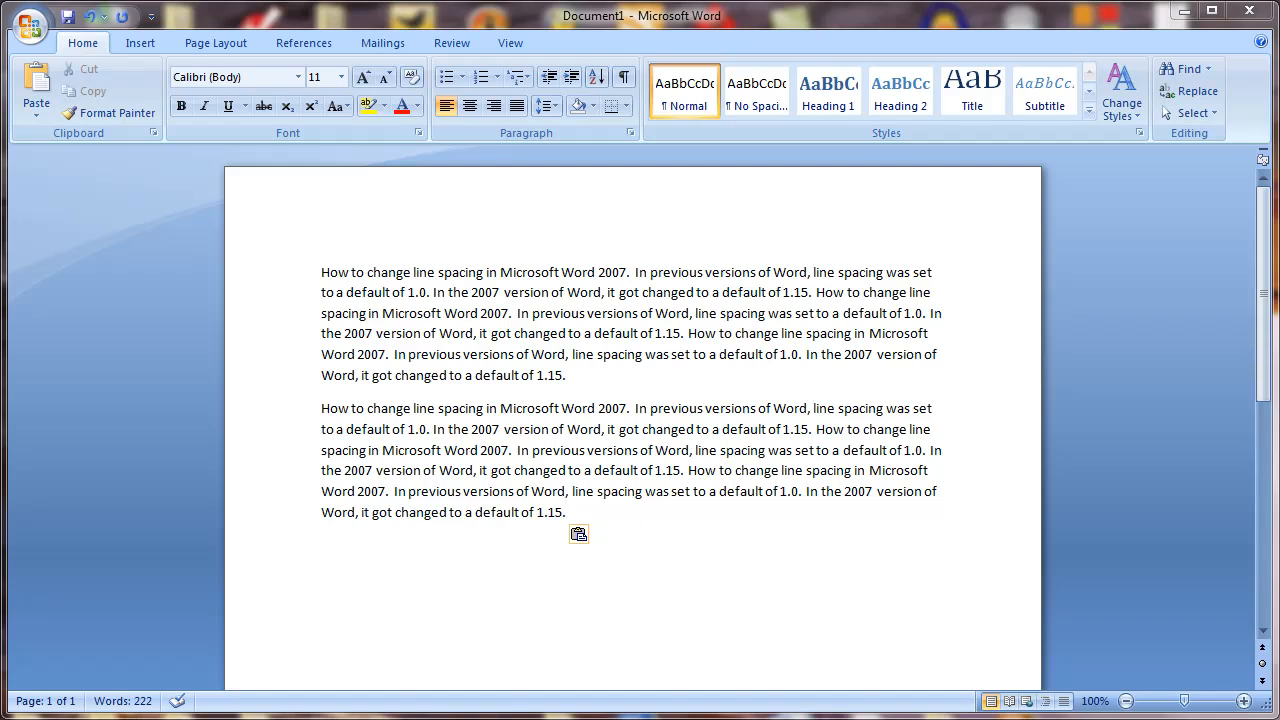
pyautogui.moveTo(618, 340)
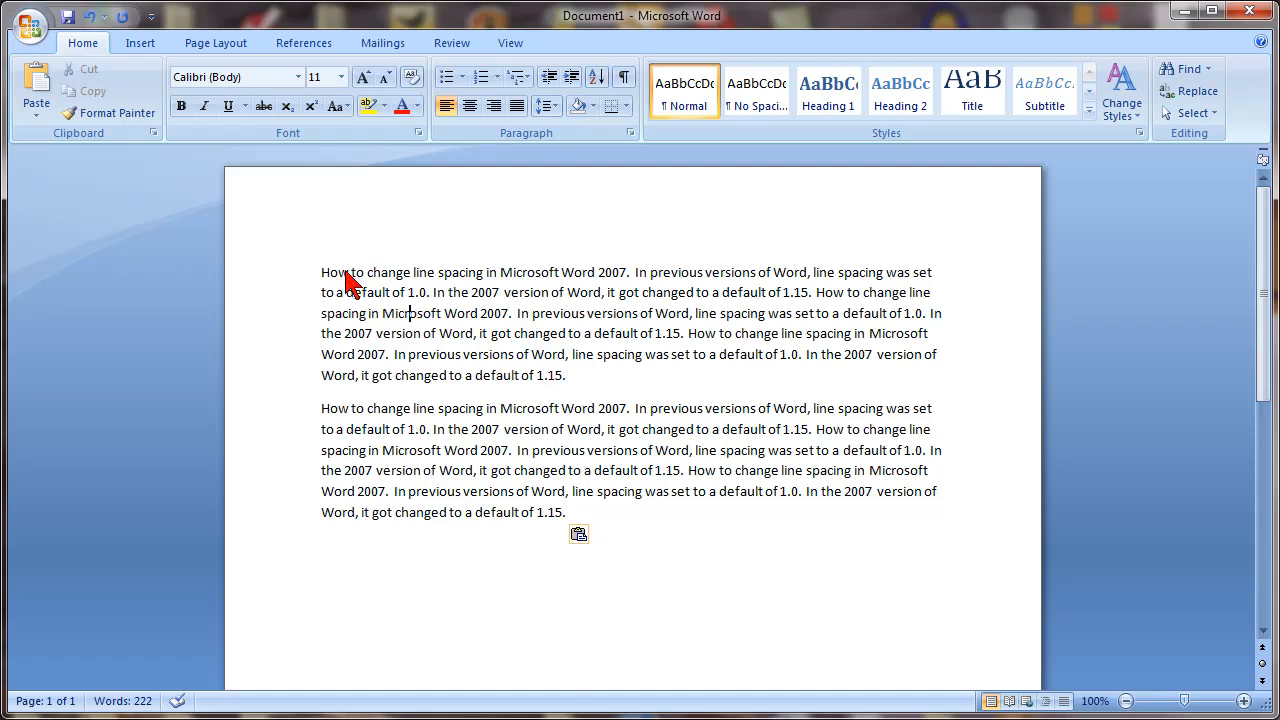
# Step: Drag-select both sample paragraphs about line spacing defaults
pyautogui.moveTo(321, 271); pyautogui.dragTo(650, 450)
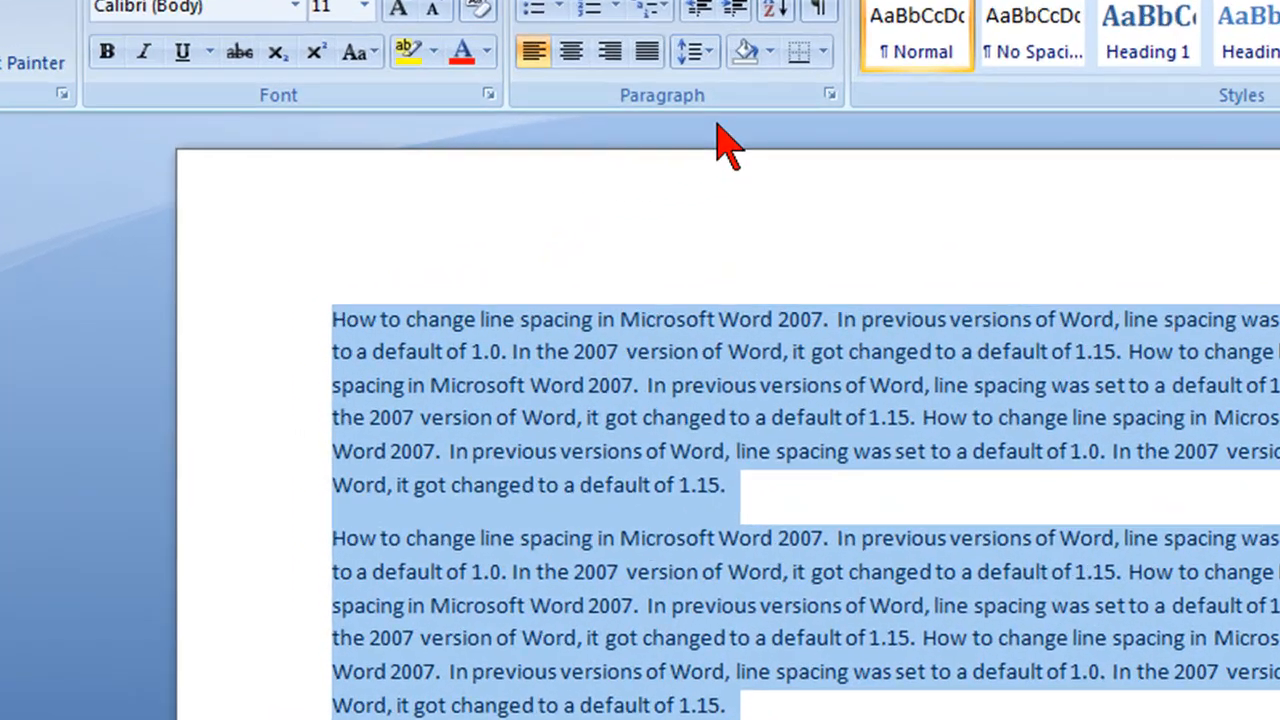
pyautogui.moveTo(760, 28)
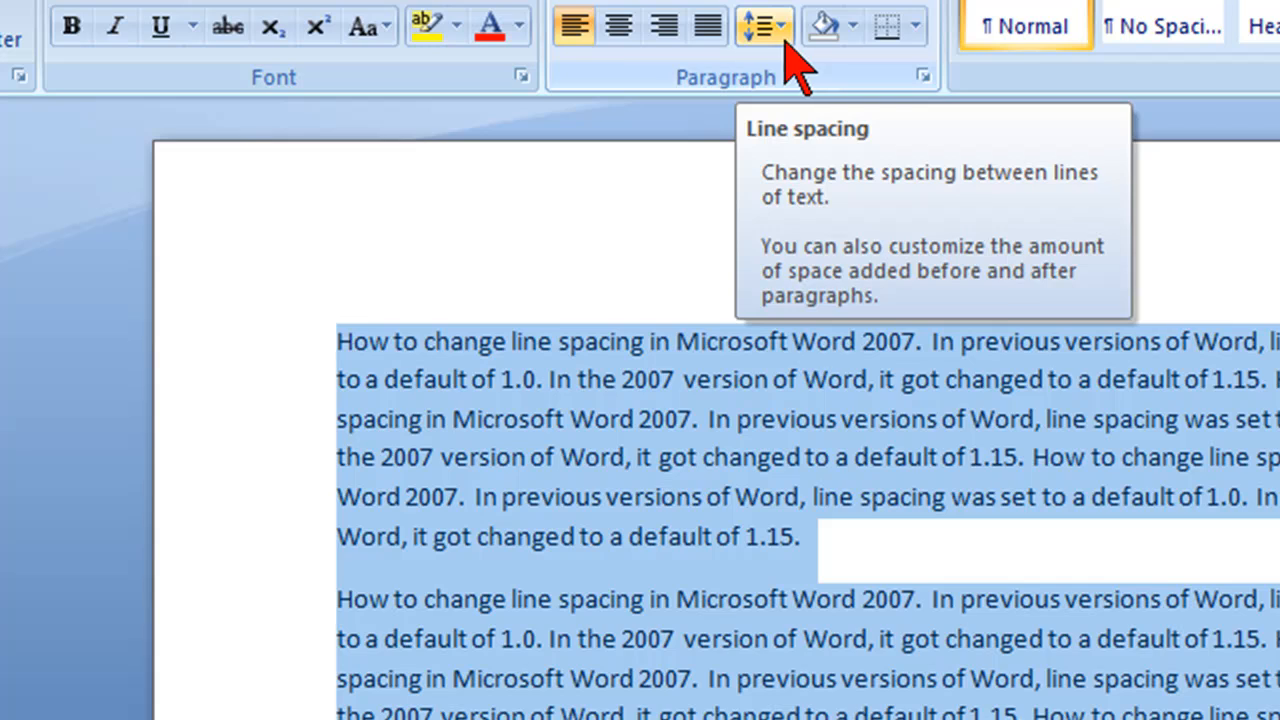
pyautogui.moveTo(785, 50)
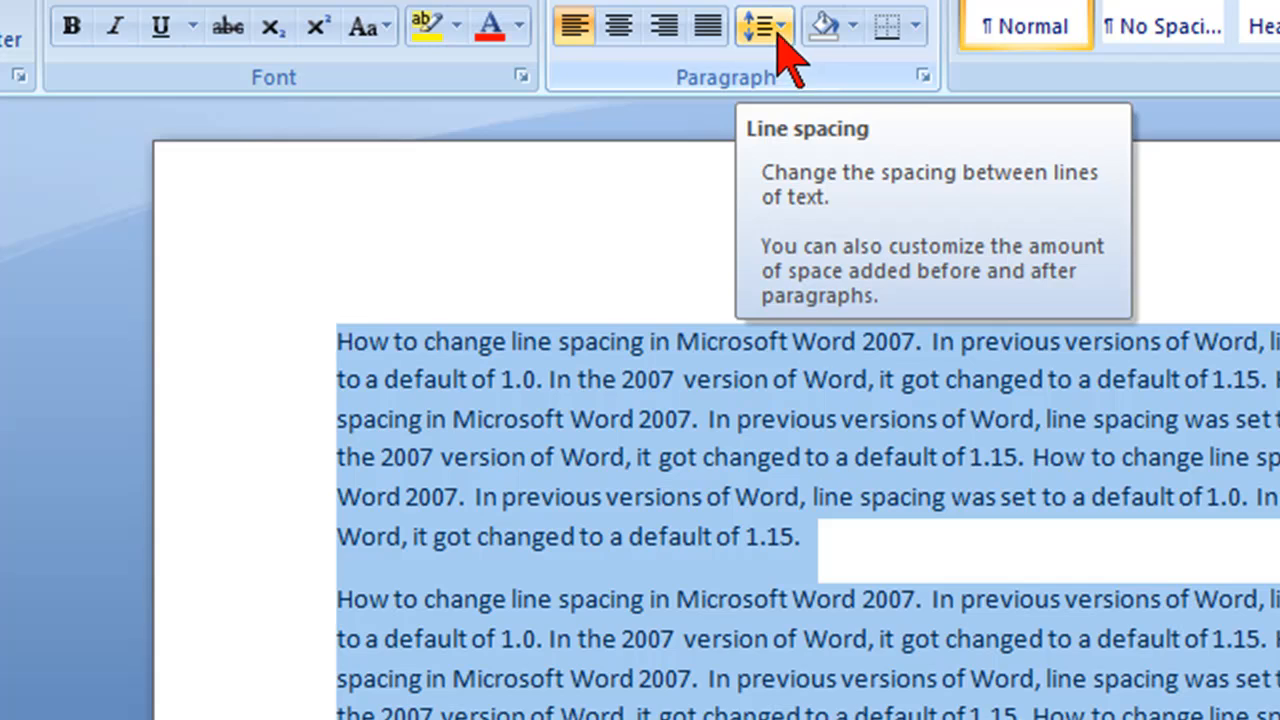
# Step: Change both paragraphs from 1.15 to 1.0 line spacing
pyautogui.click(750, 25)
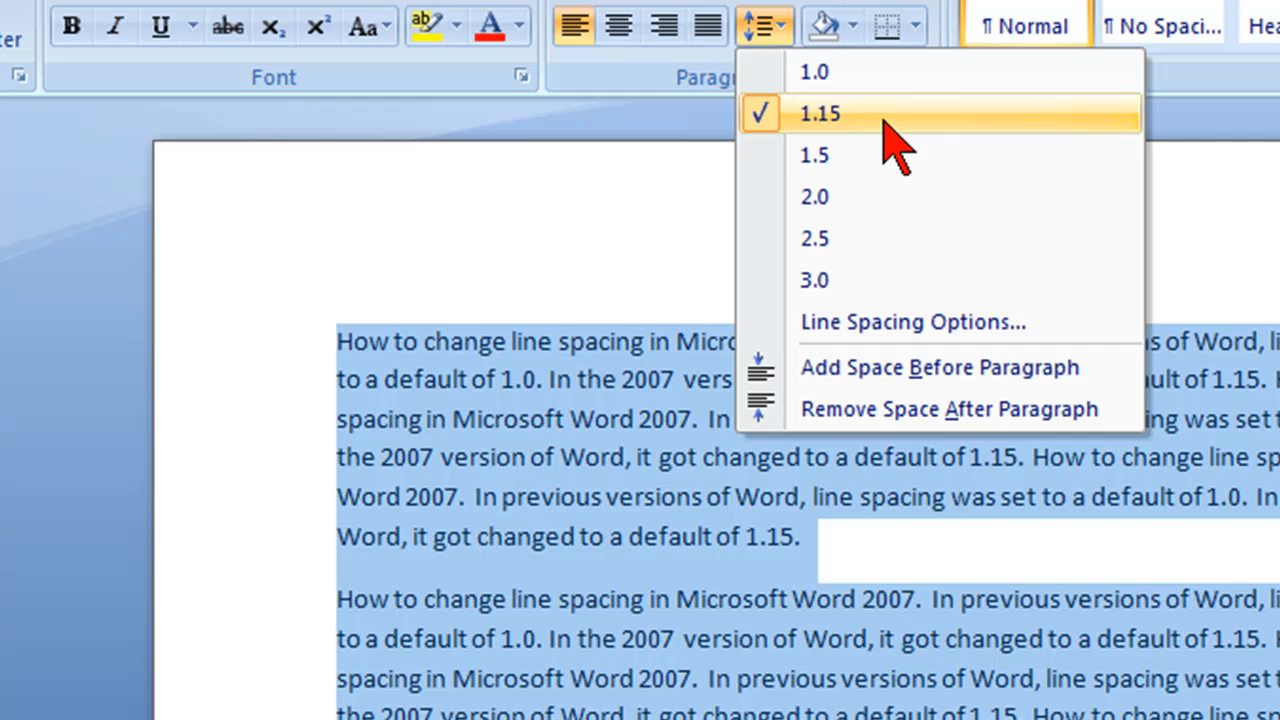
pyautogui.click(839, 110)
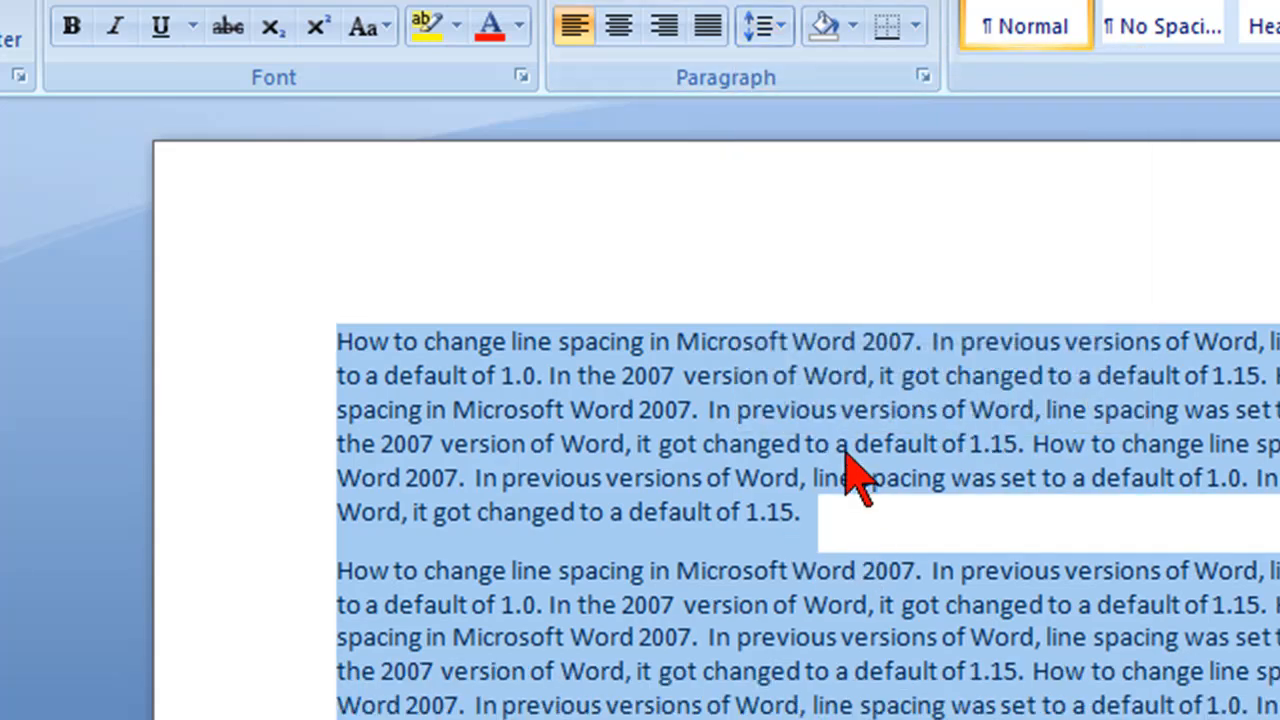
pyautogui.moveTo(795, 130)
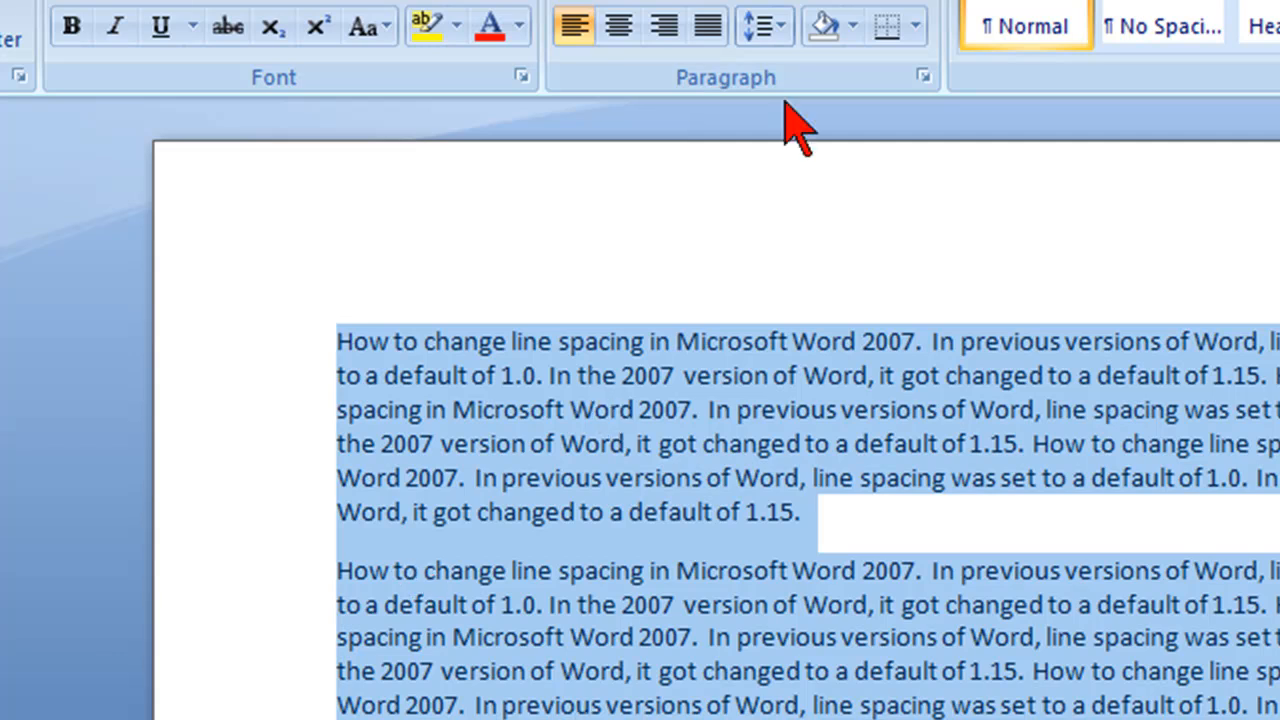
# Step: Add space before paragraph to the selected paragraphs, then pick another Line spacing option
pyautogui.click(756, 26)
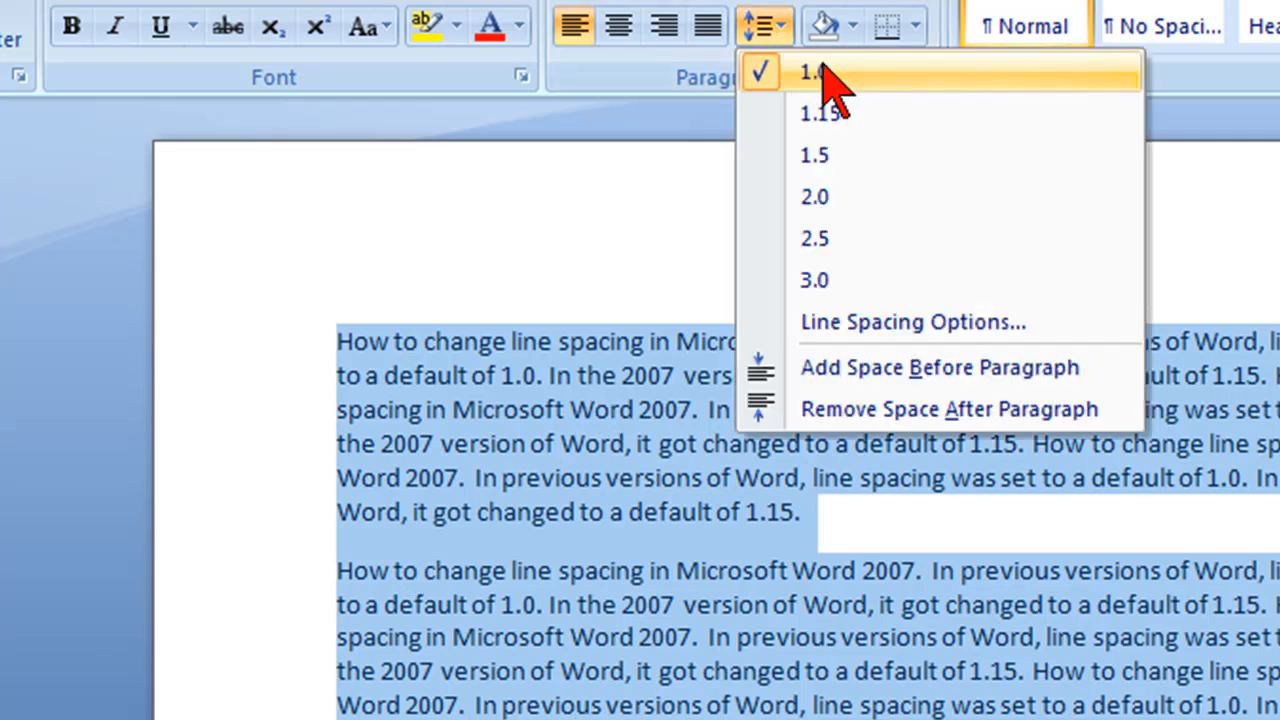
pyautogui.moveTo(585, 425)
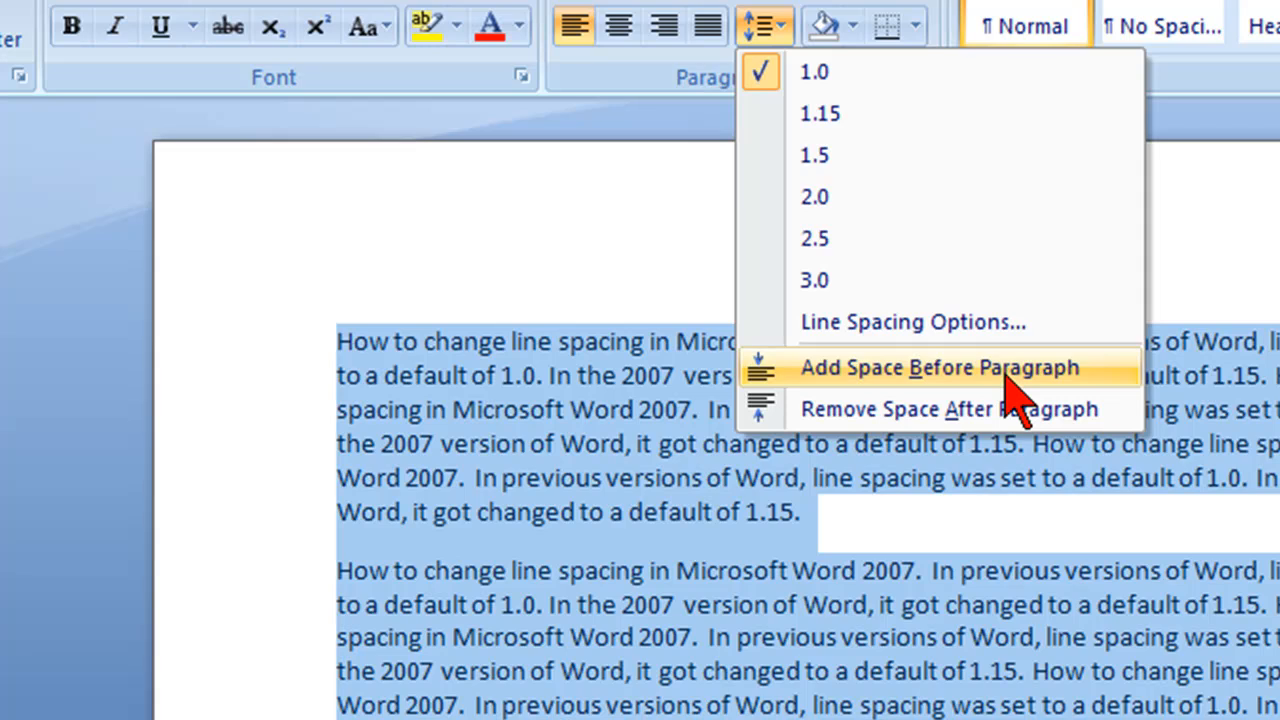
pyautogui.click(930, 367)
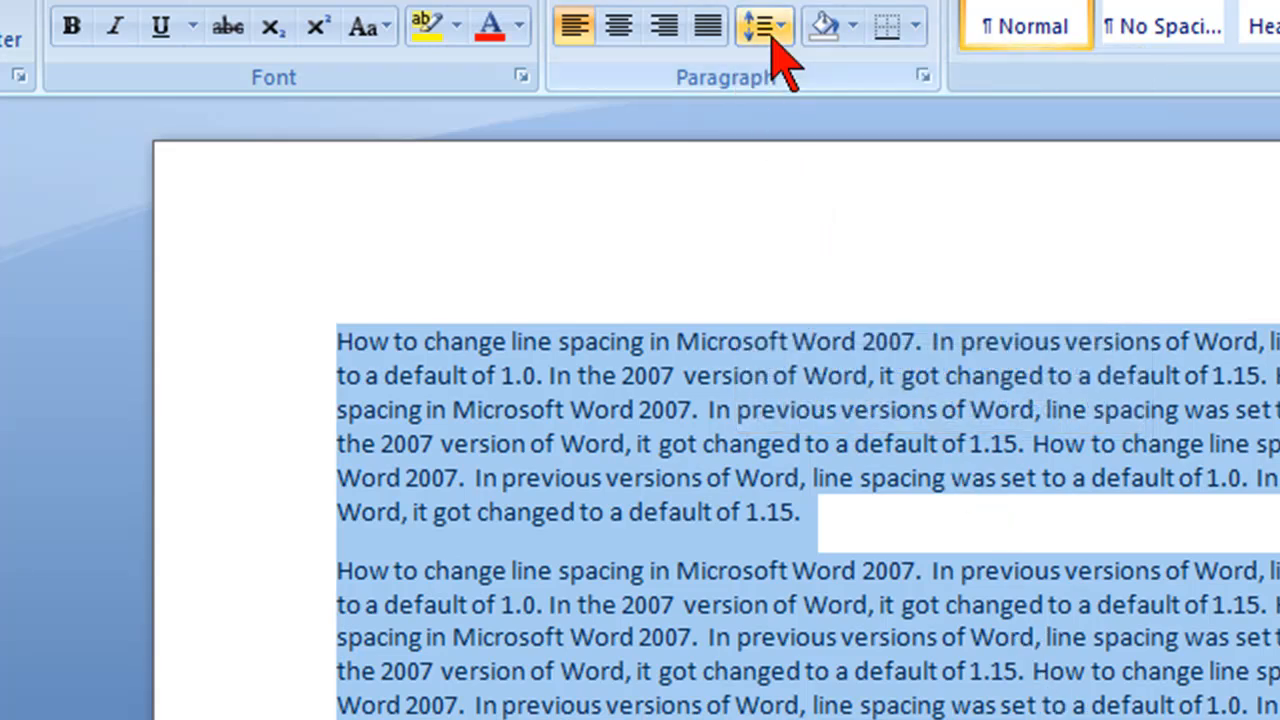
pyautogui.click(770, 25)
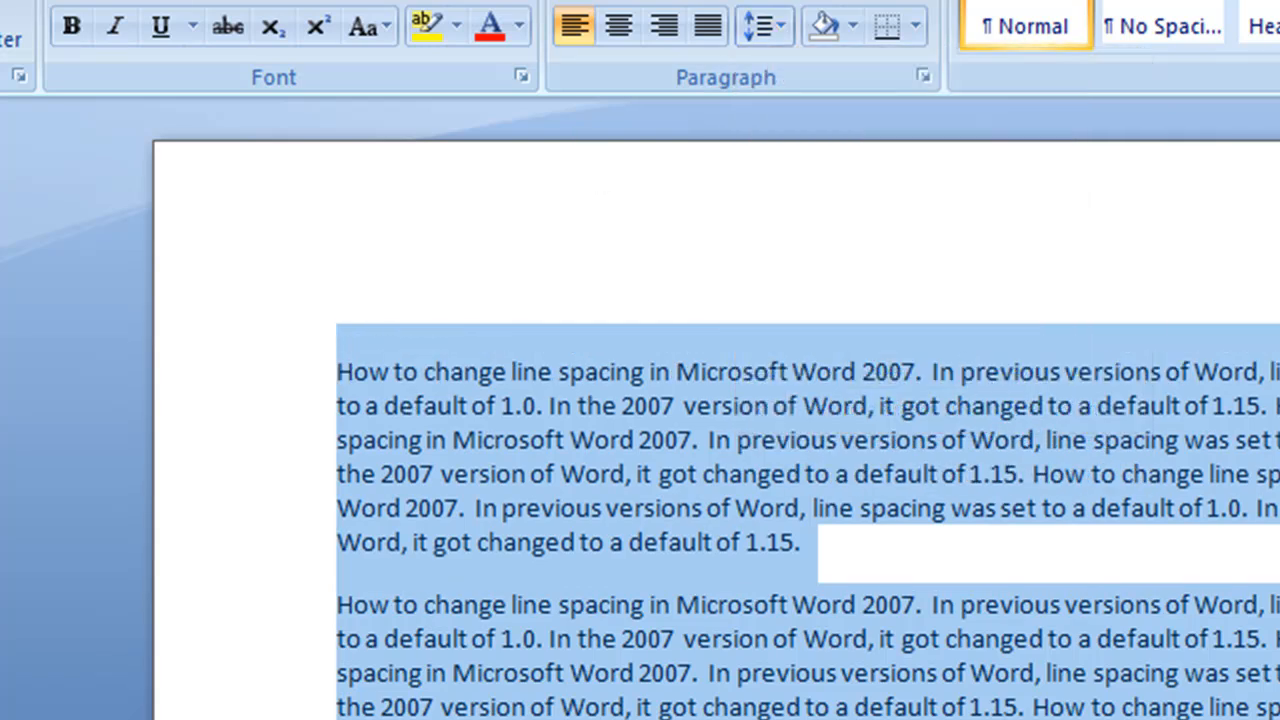
pyautogui.click(755, 25)
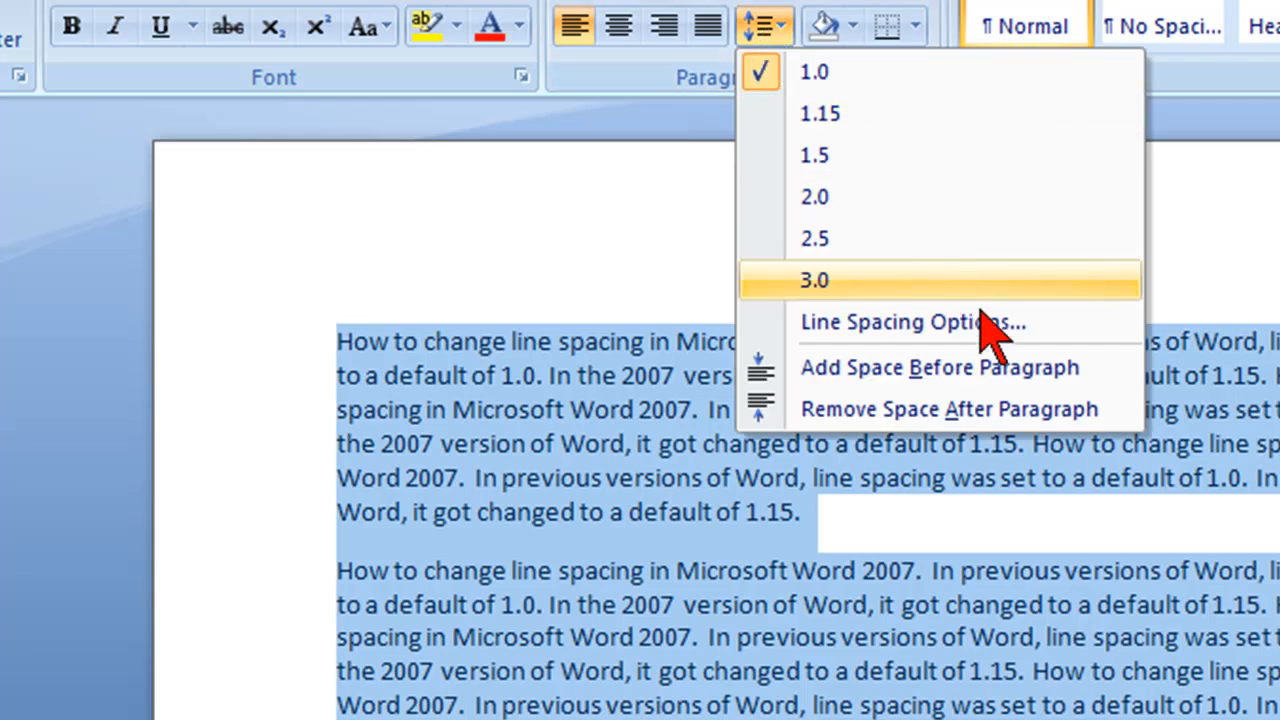
pyautogui.click(814, 280)
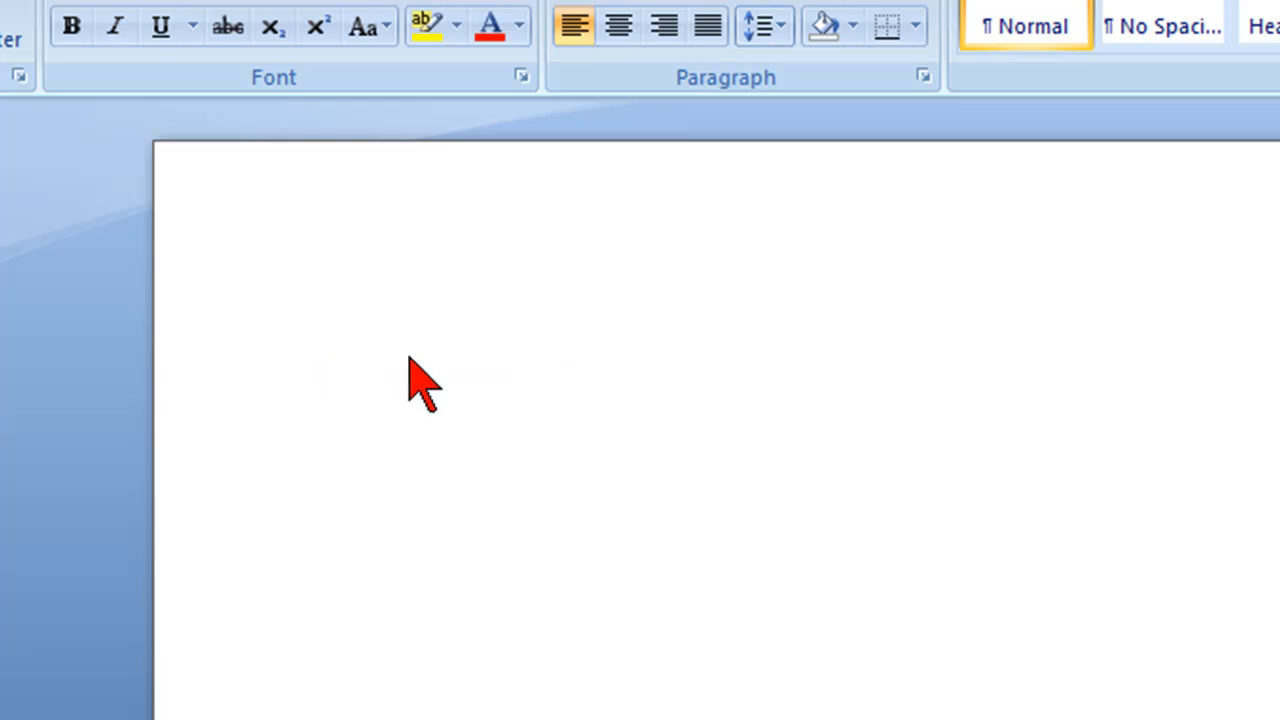
pyautogui.moveTo(765, 90)
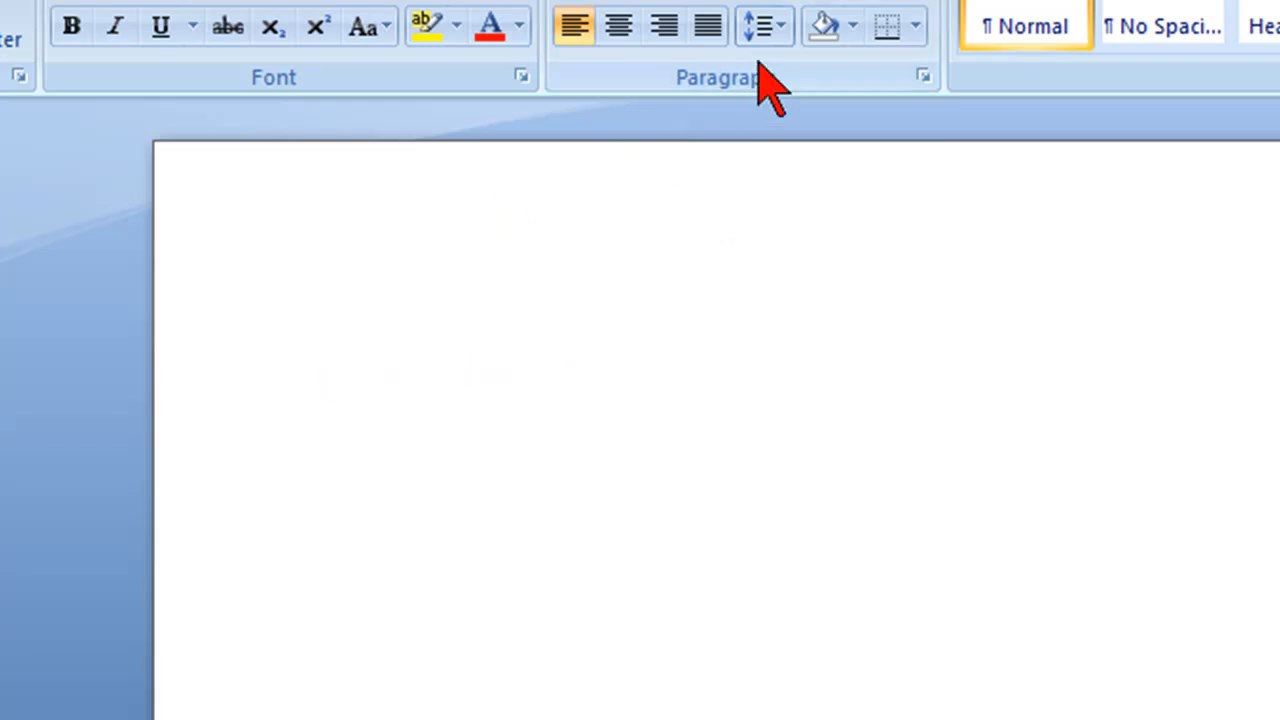
# Step: Choose 1.0 line spacing for the empty document instead of 1.15
pyautogui.click(755, 25)
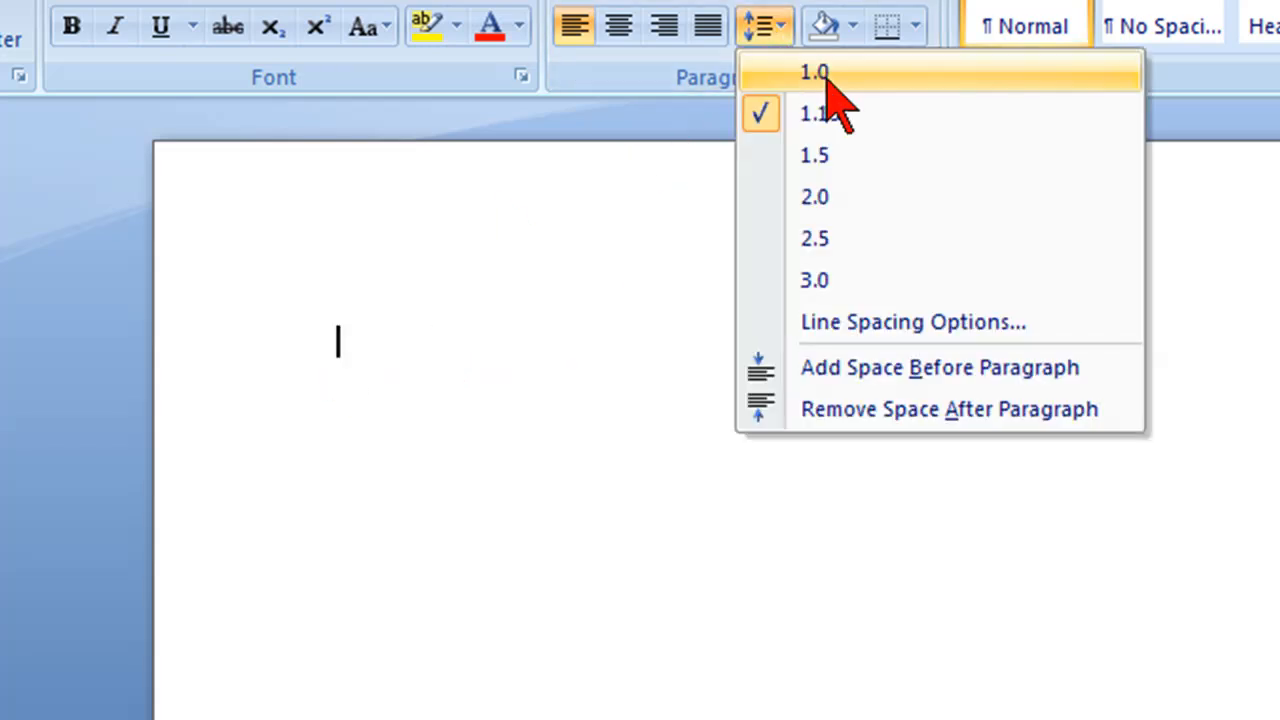
pyautogui.click(814, 71)
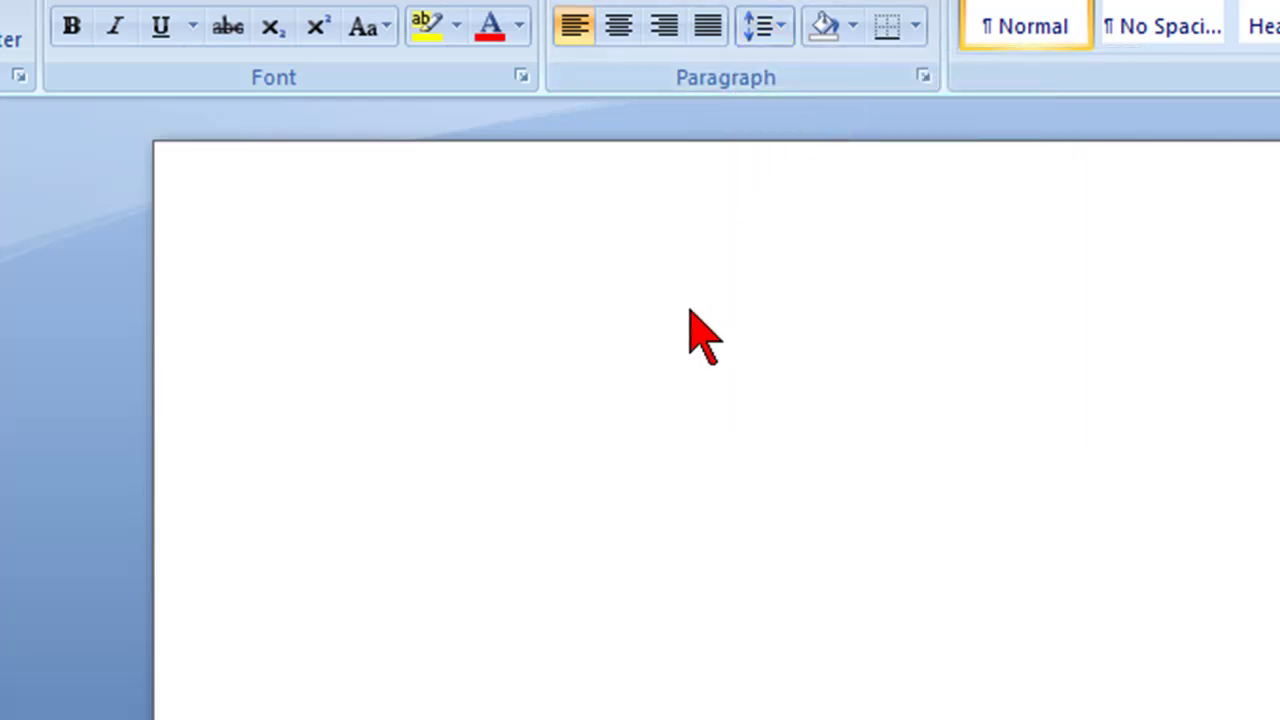